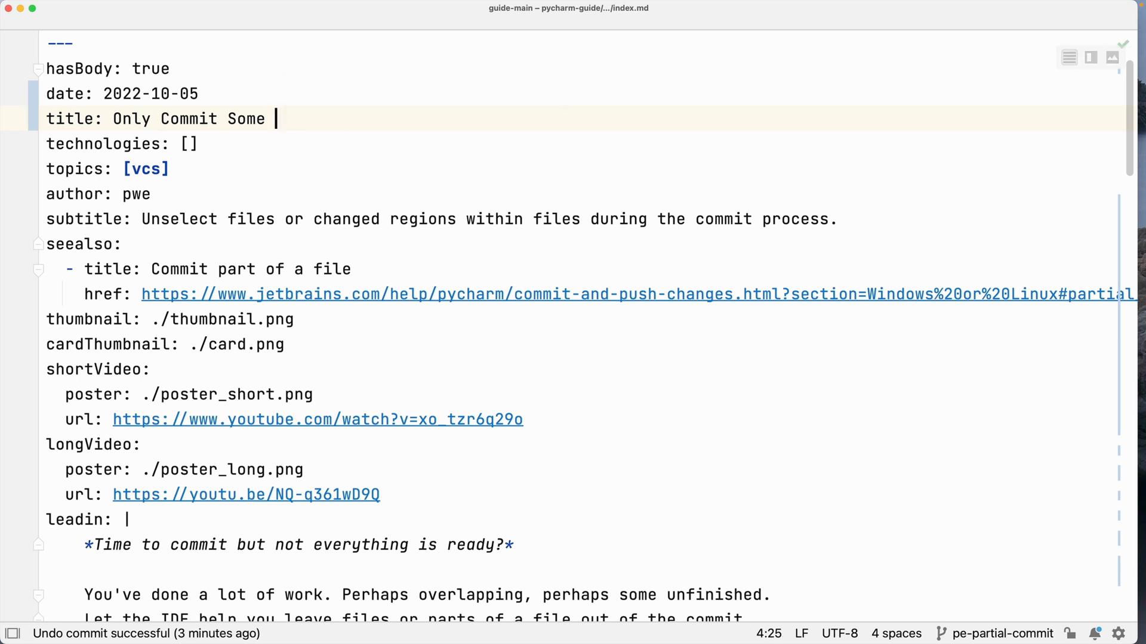
# Finish the index.md title as 'Only Commit Some Changes' and start the commit of the checked changes.
pyautogui.write('Chan')
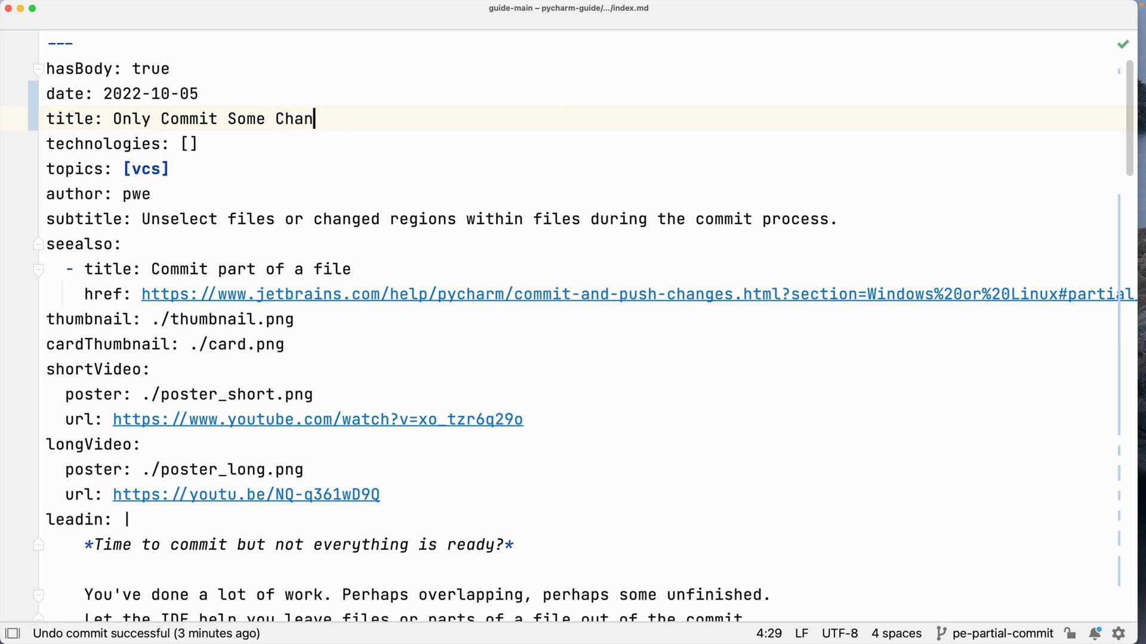
pyautogui.write('ges')
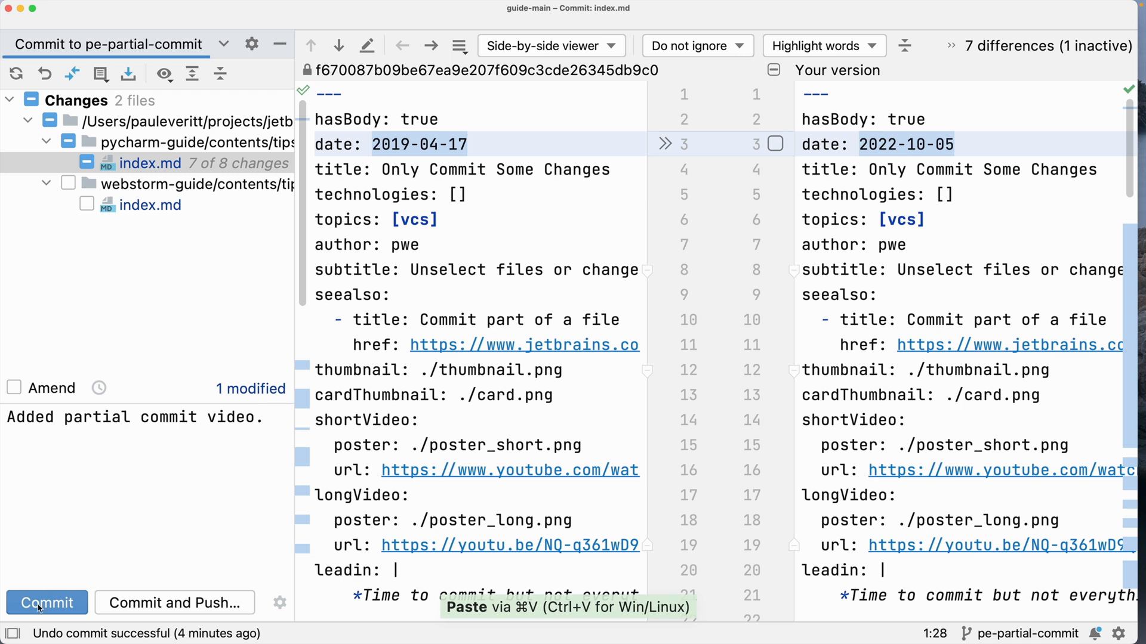
pyautogui.click(46, 603)
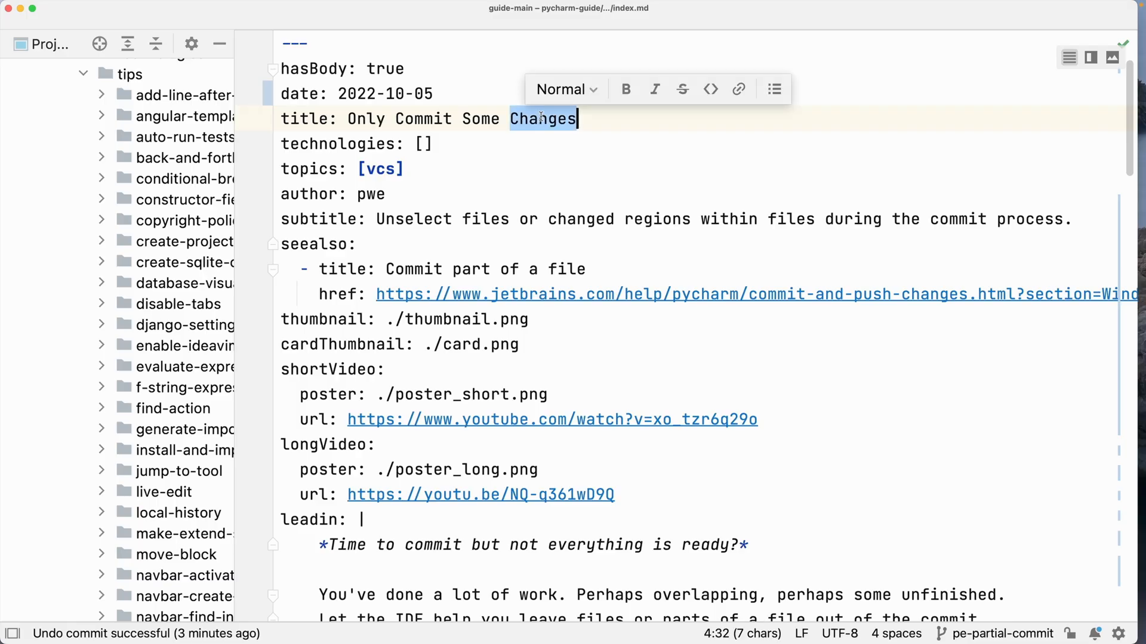
# Retype 'Changes' in the title, then create tips/next-tip/index.md containing 'Tip!'.
pyautogui.press('backspace')
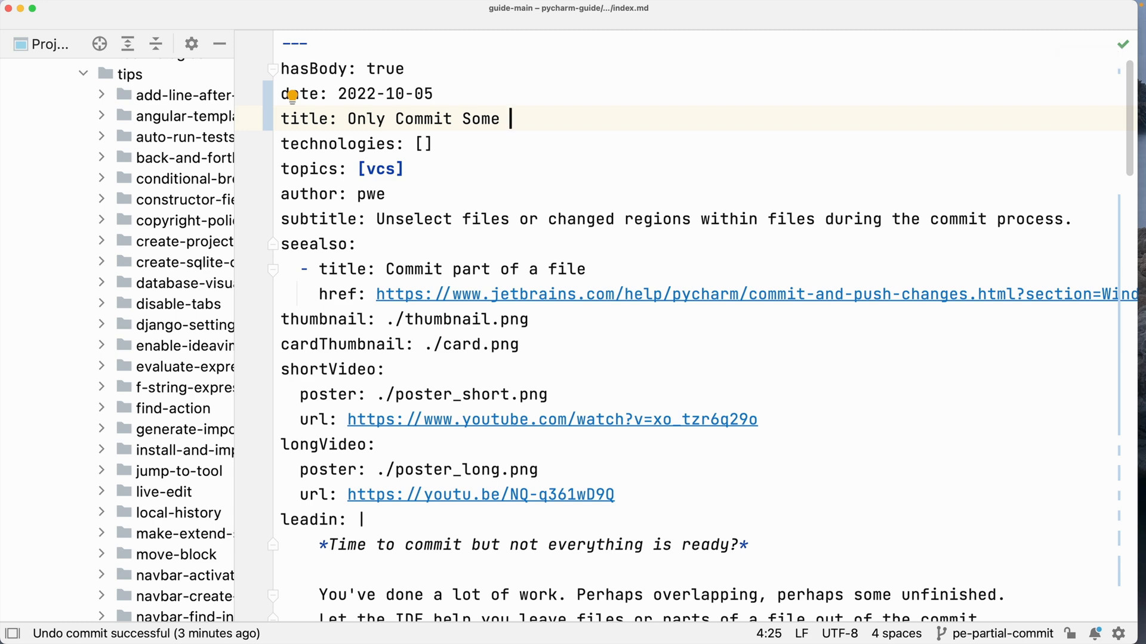
pyautogui.write('Changes')
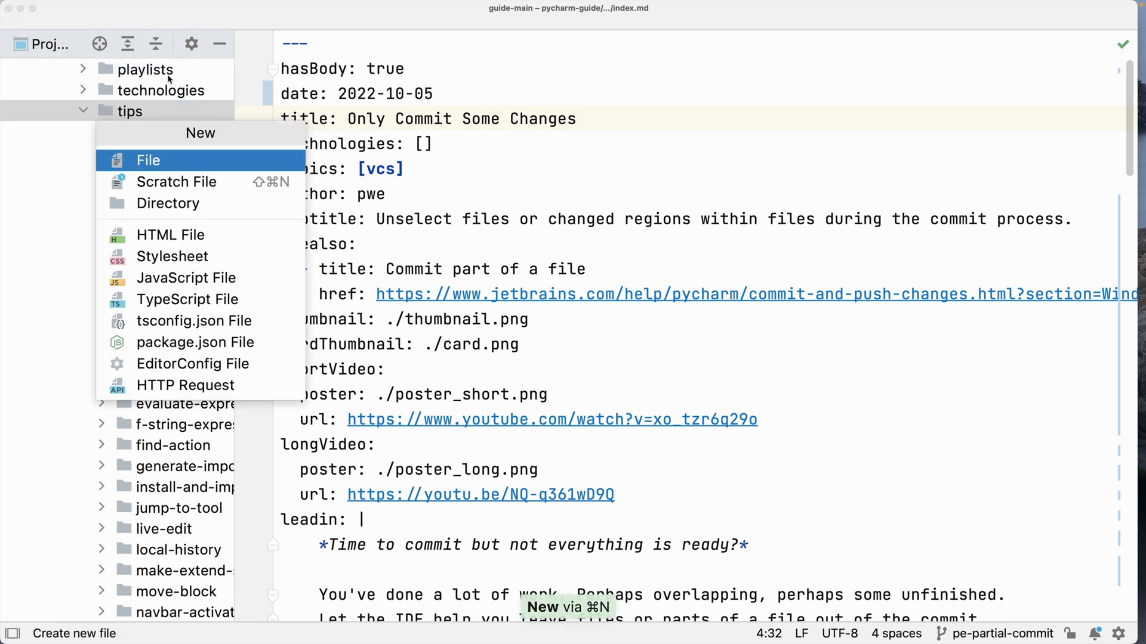
pyautogui.click(148, 160)
pyautogui.write('Next')
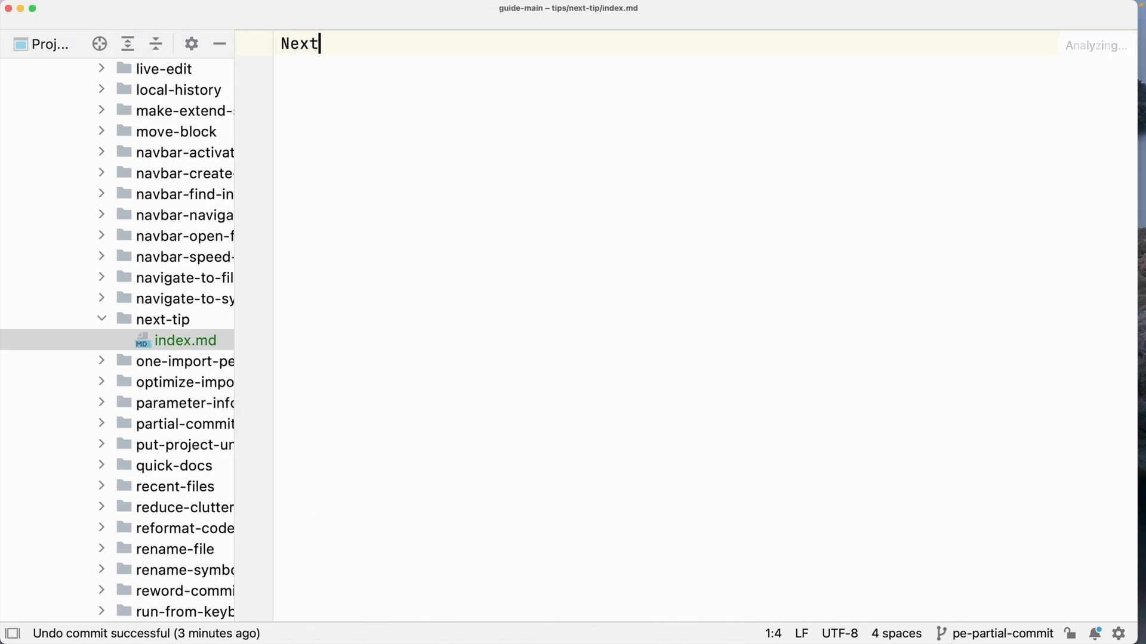
pyautogui.write('Tip!')
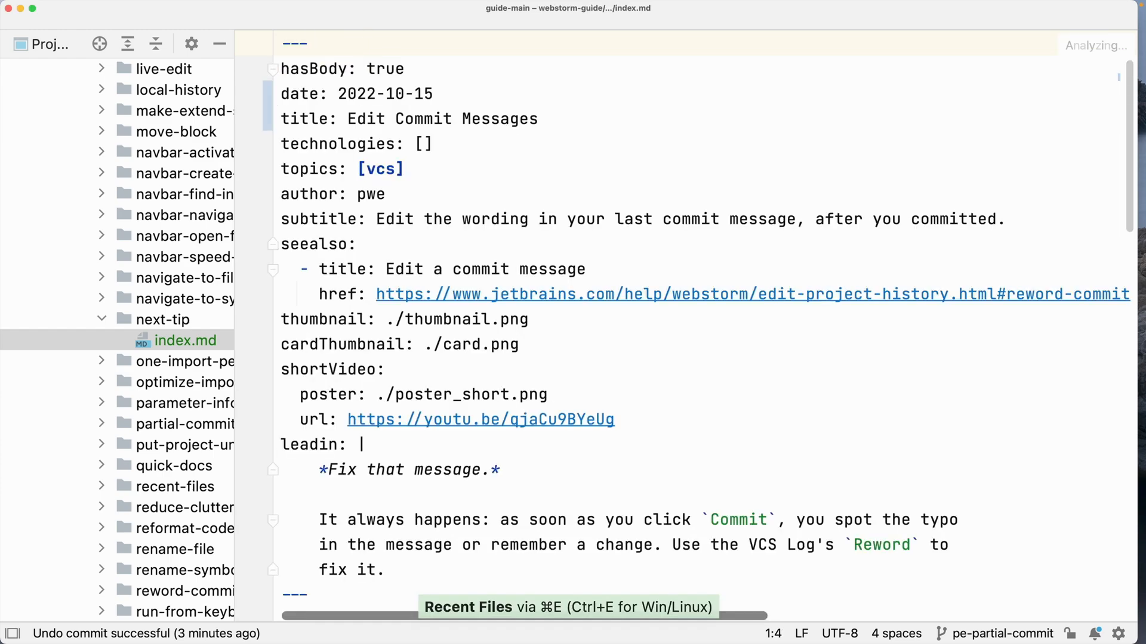
# Retitle the WebStorm tip 'Edit Previous Commit Messages' and return to the partial commit tip via Recent Files.
pyautogui.click(398, 118)
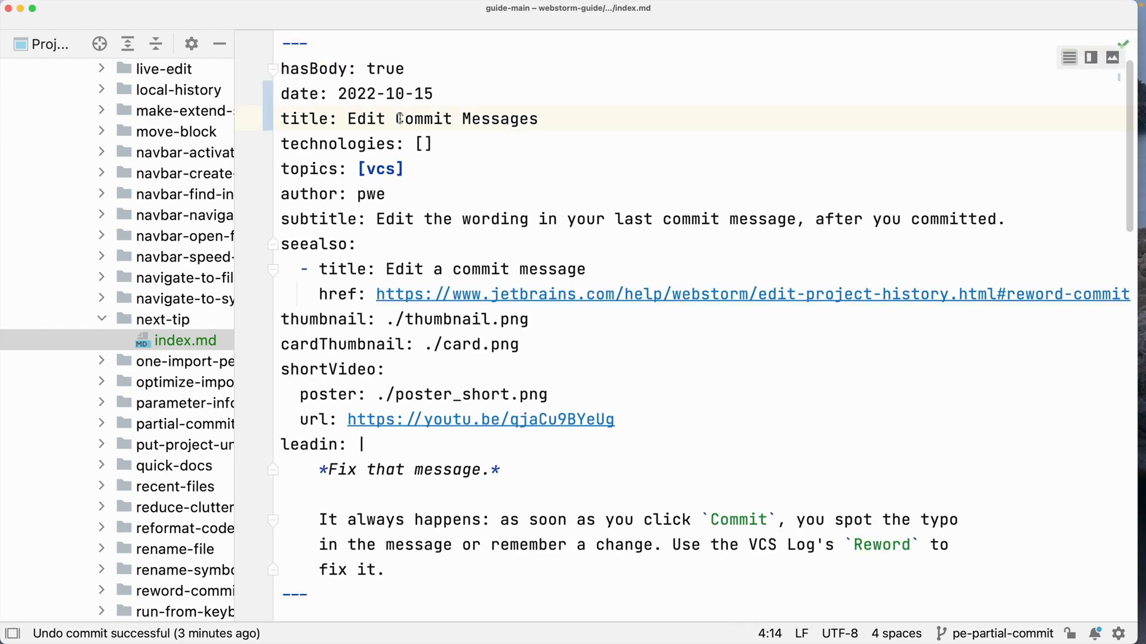
pyautogui.write('Previous')
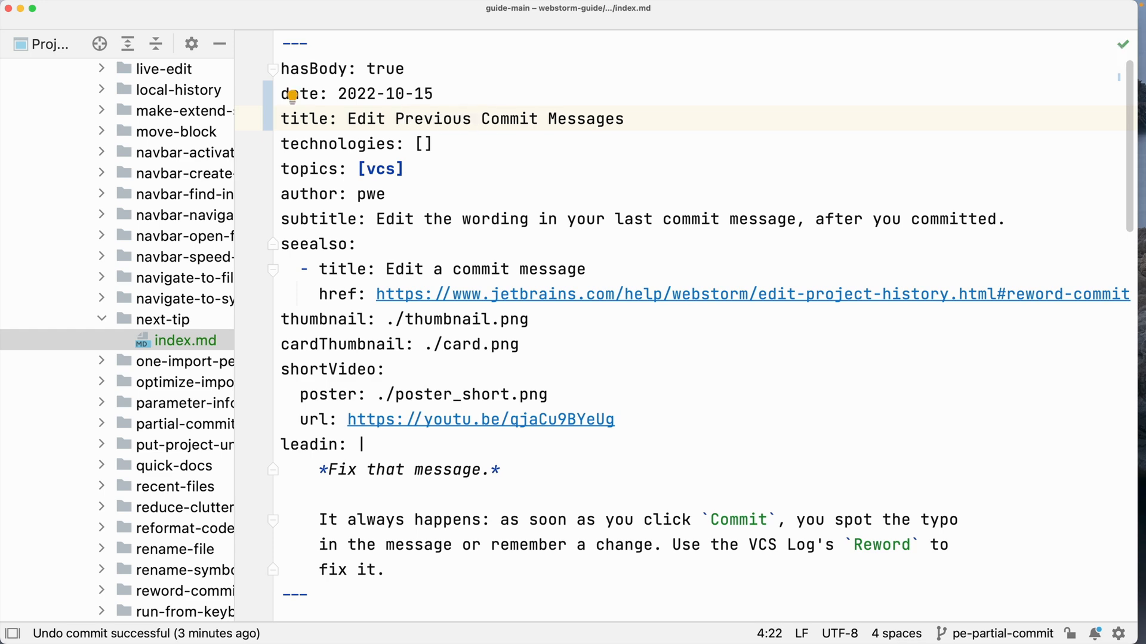
pyautogui.press('cmd+e')
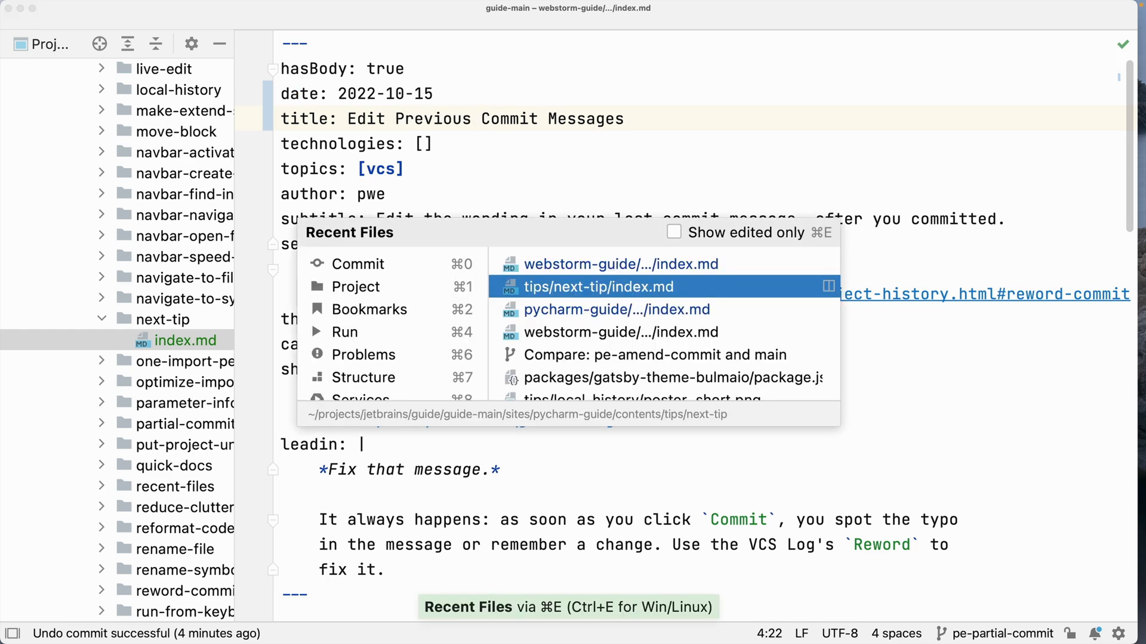
pyautogui.click(615, 310)
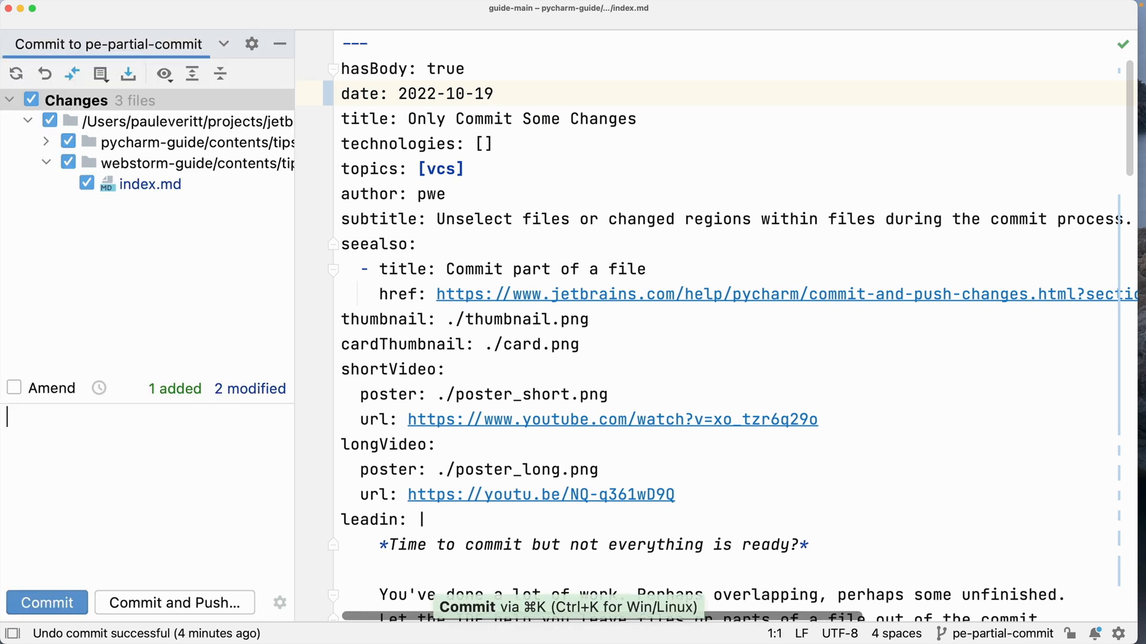
# Enter the commit message 'Added partial commit video.' and expand the pycharm-guide changes node.
pyautogui.write('Added partial commit video.')
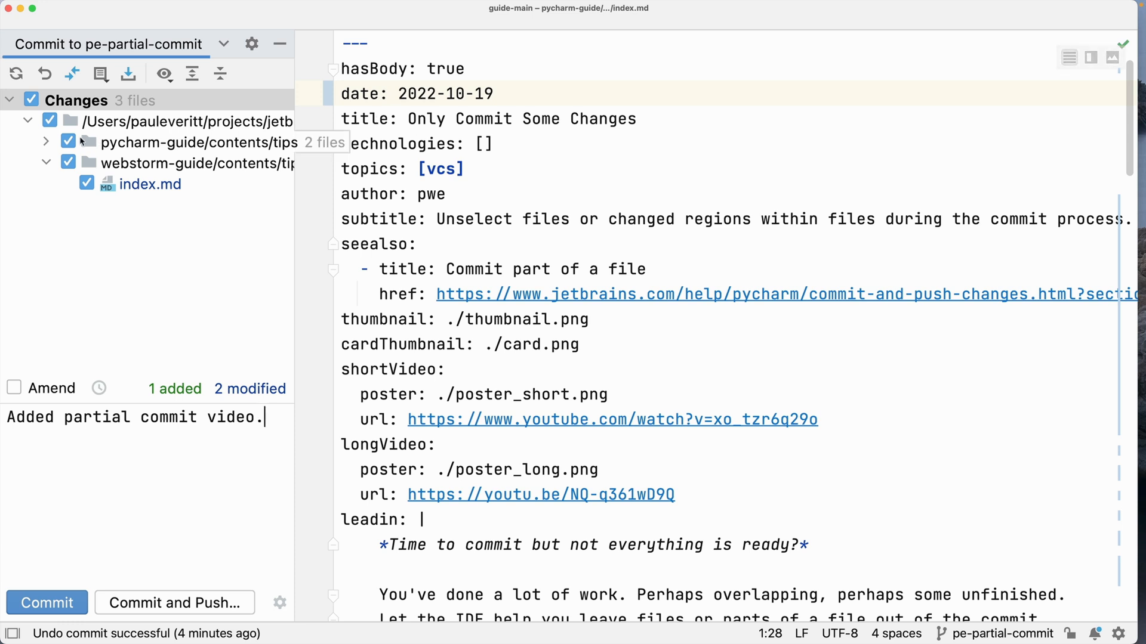
pyautogui.click(47, 142)
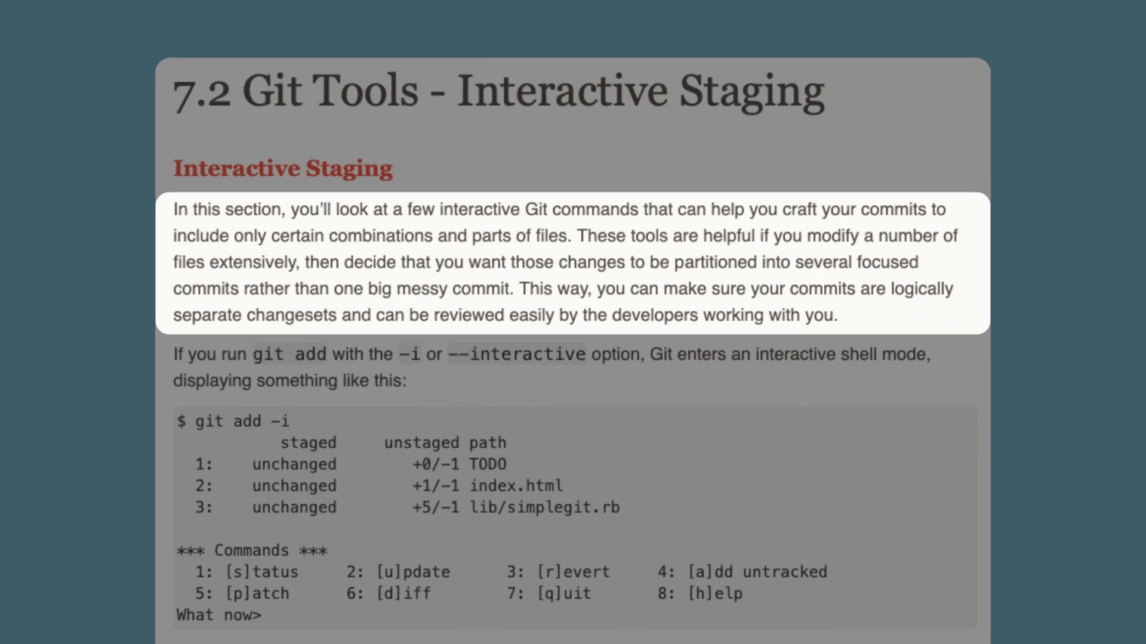
pyautogui.scroll(-3)
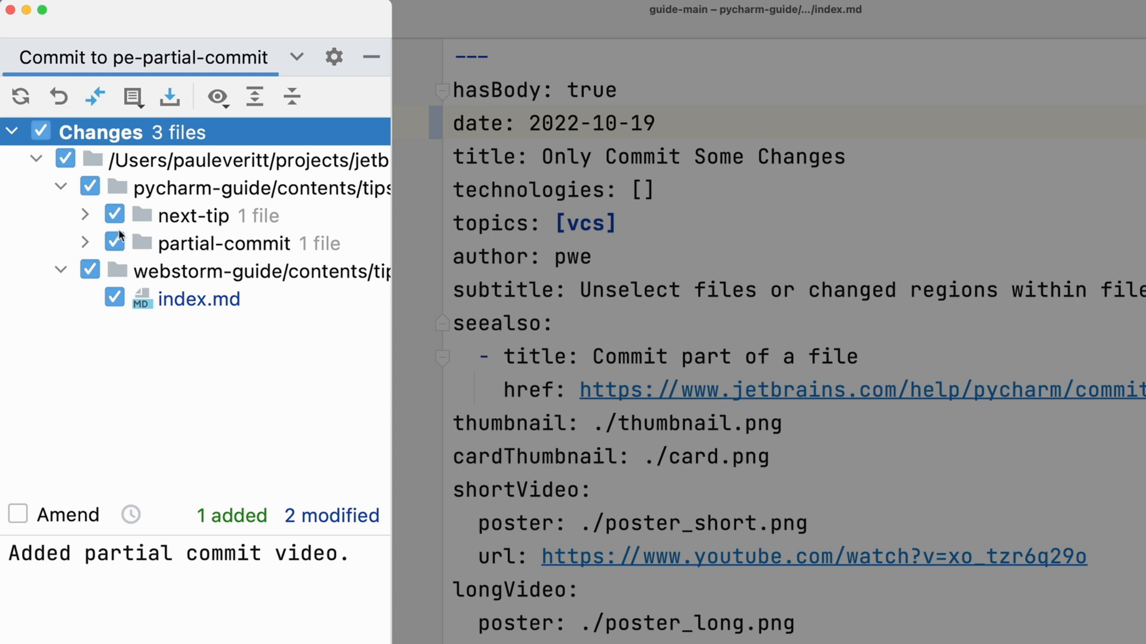
# Uncheck the next-tip and webstorm-guide folders so only partial-commit's index.md stays included.
pyautogui.click(114, 215)
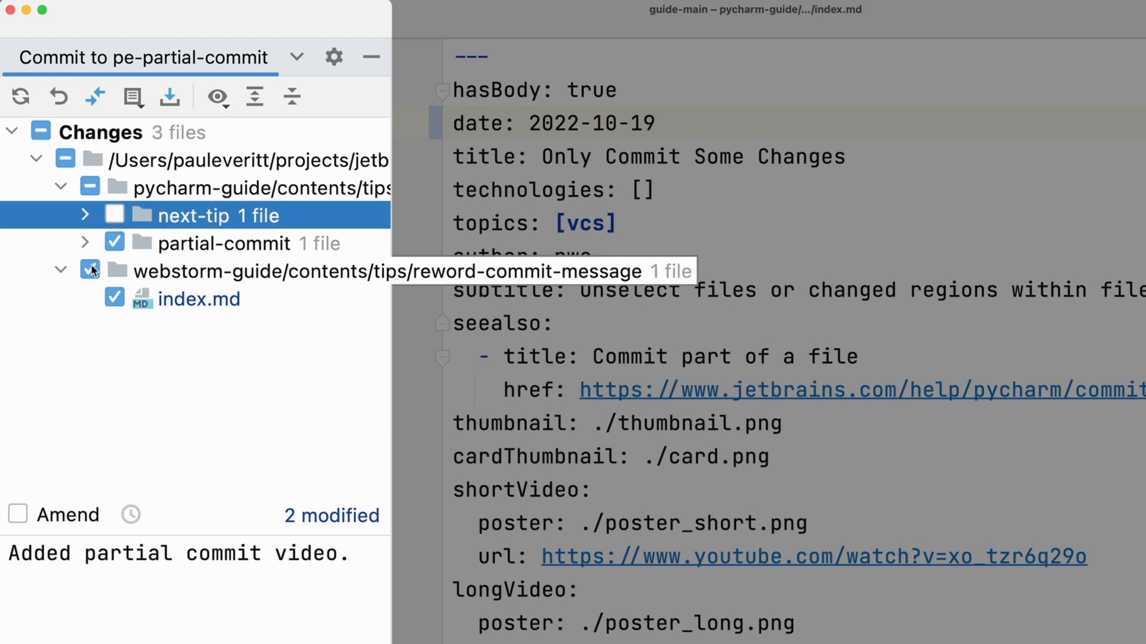
pyautogui.click(113, 270)
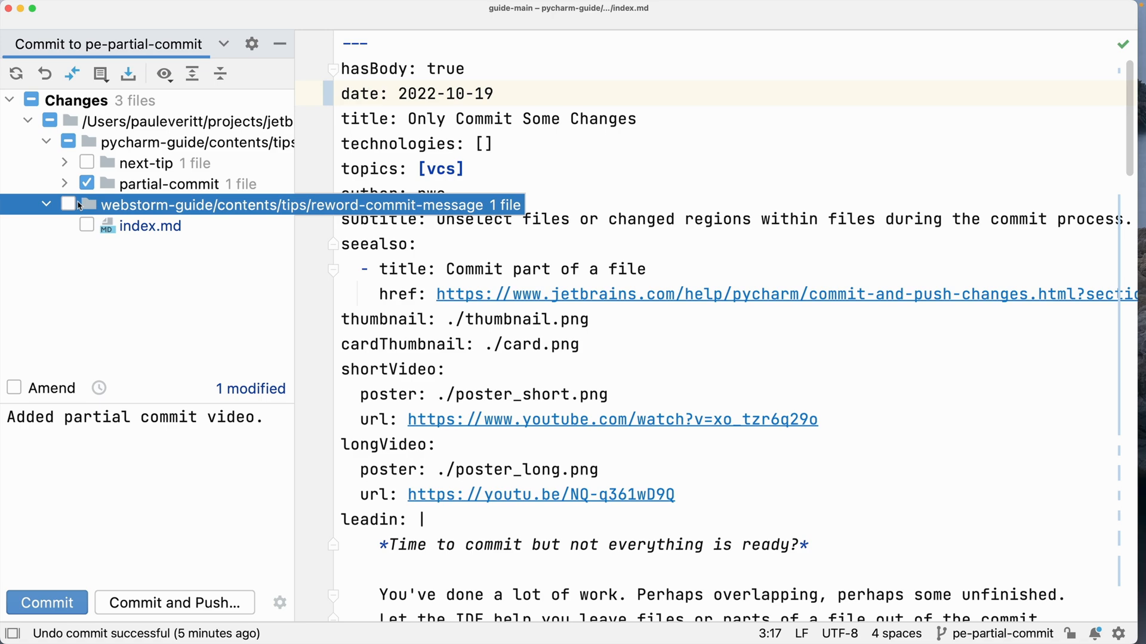
pyautogui.click(169, 204)
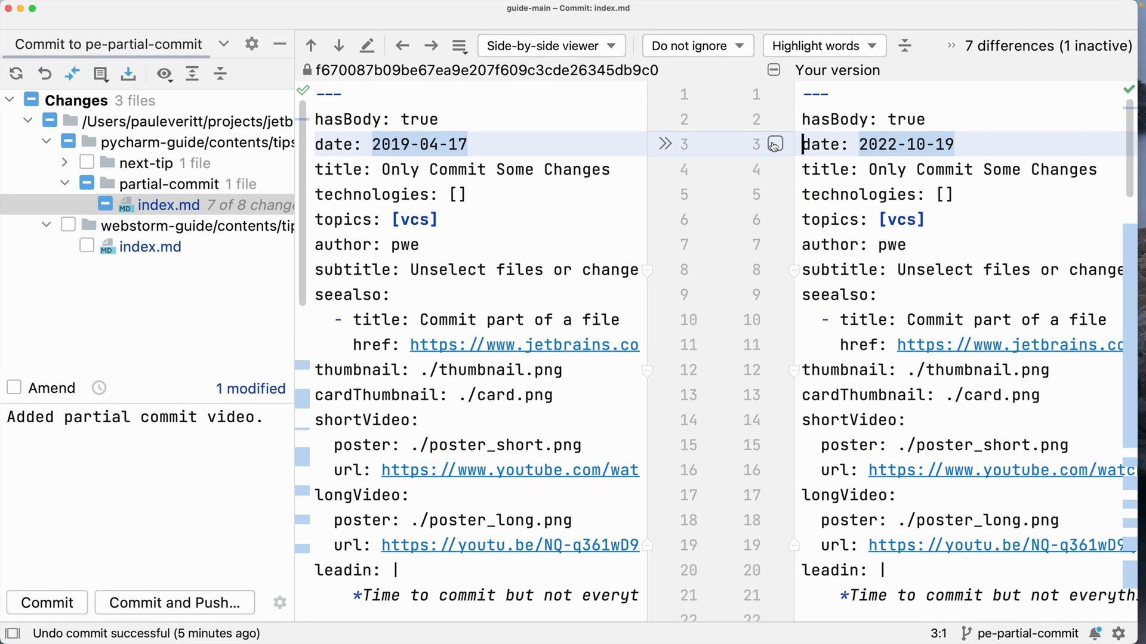
# Tick the wanted diff chunks, including the rewritten intro paragraph, and commit the one file.
pyautogui.scroll(-3)
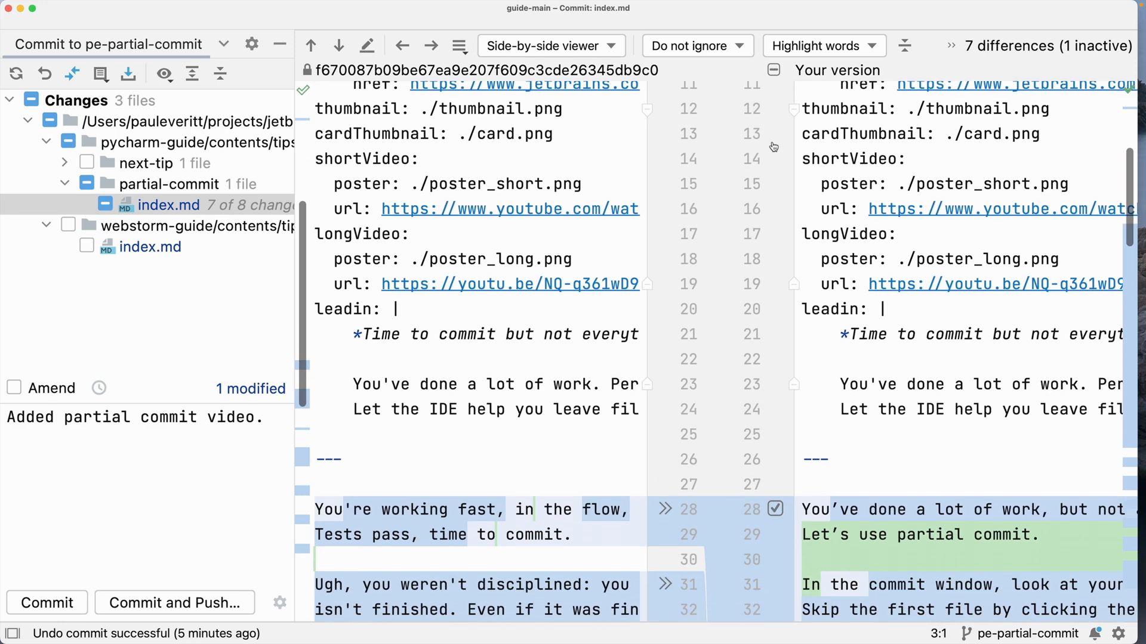
pyautogui.click(774, 474)
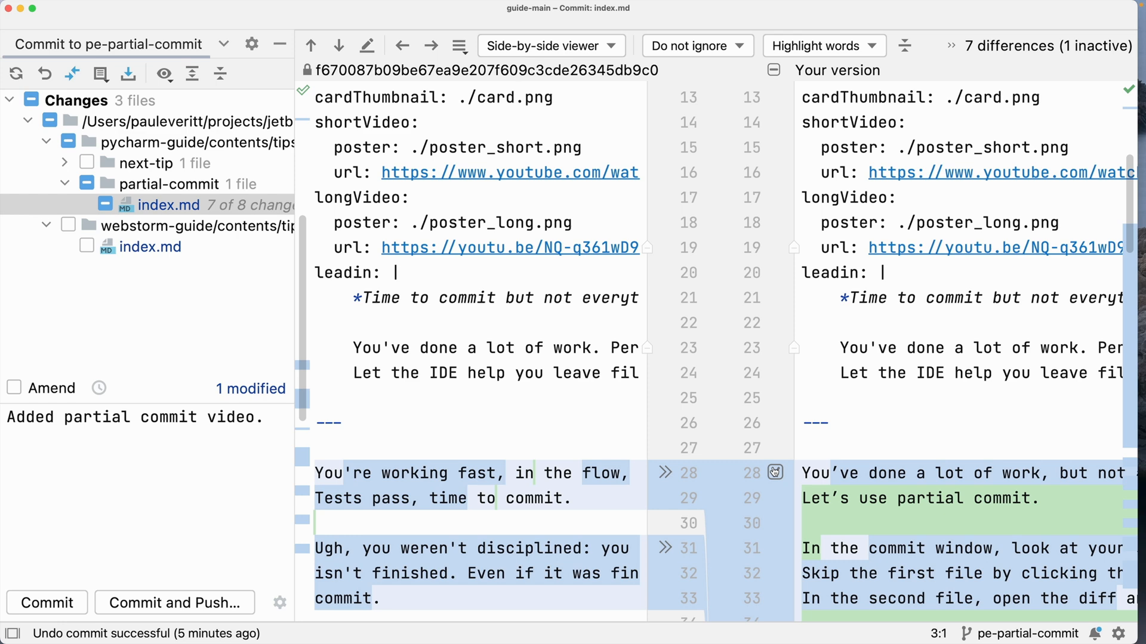
pyautogui.click(47, 603)
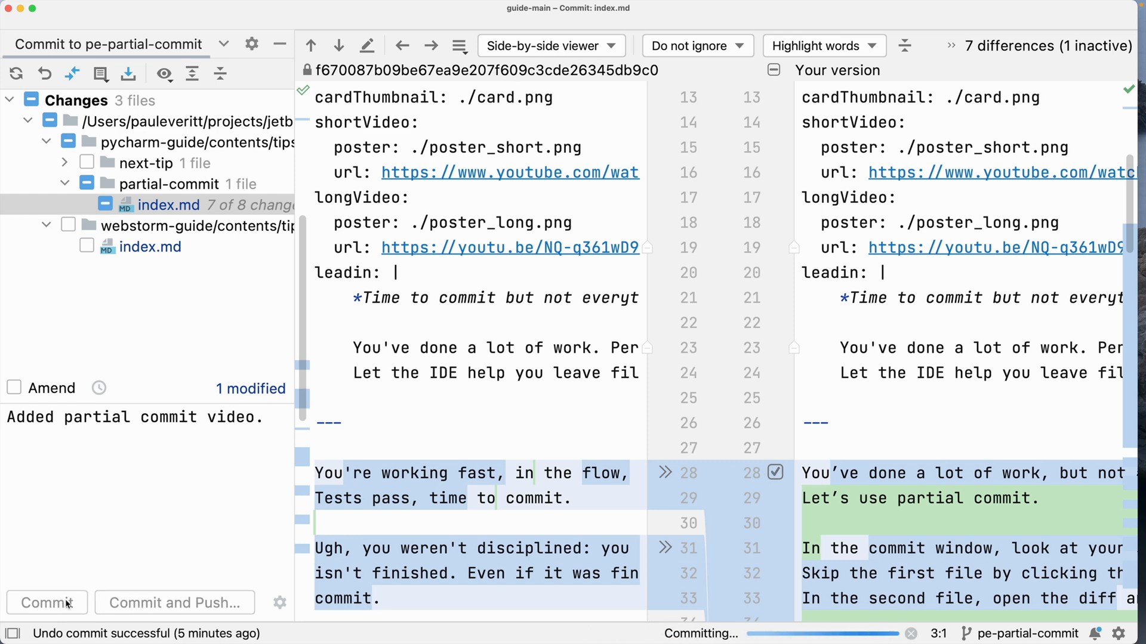
pyautogui.click(47, 602)
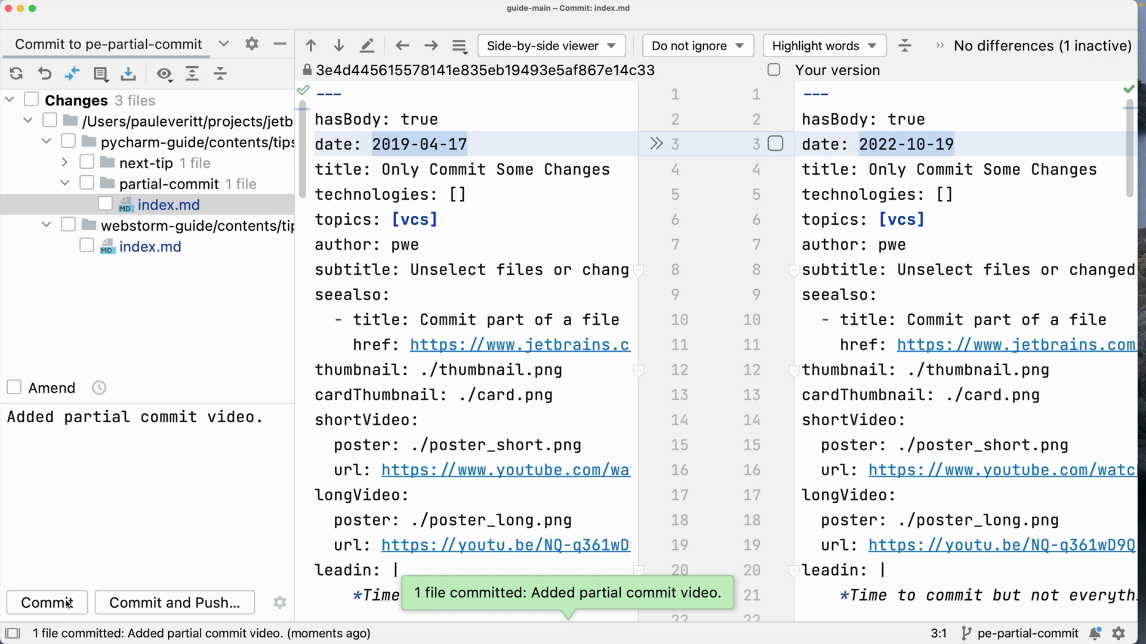
# Commit the new next-tip file with the message 'Start next tip.'.
pyautogui.doubleClick(95, 417)
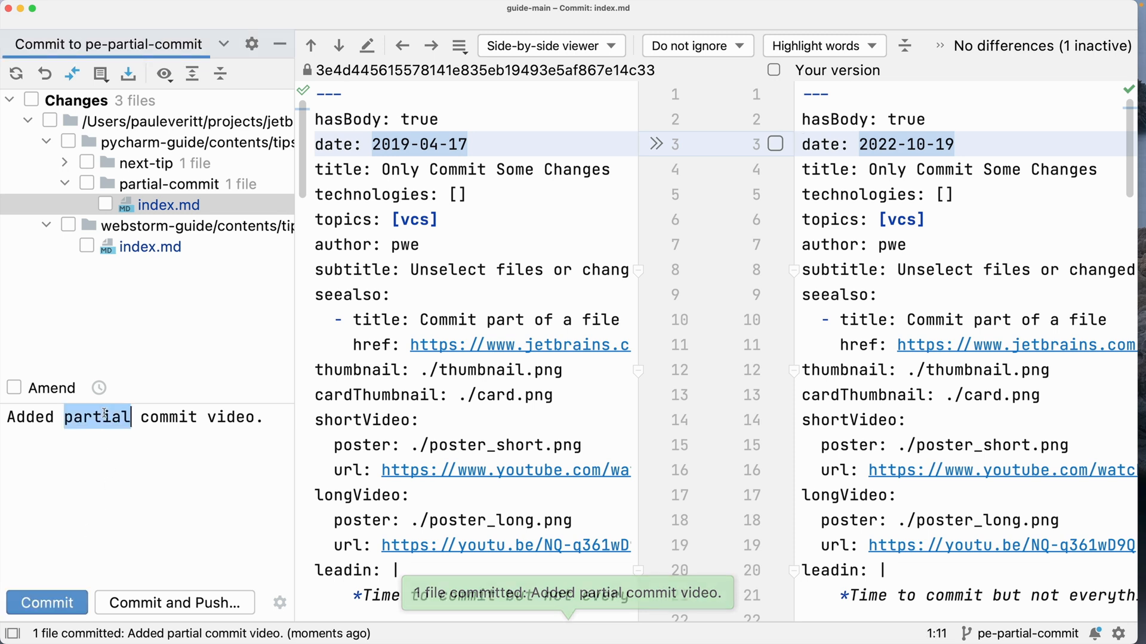
pyautogui.write('Start next tip')
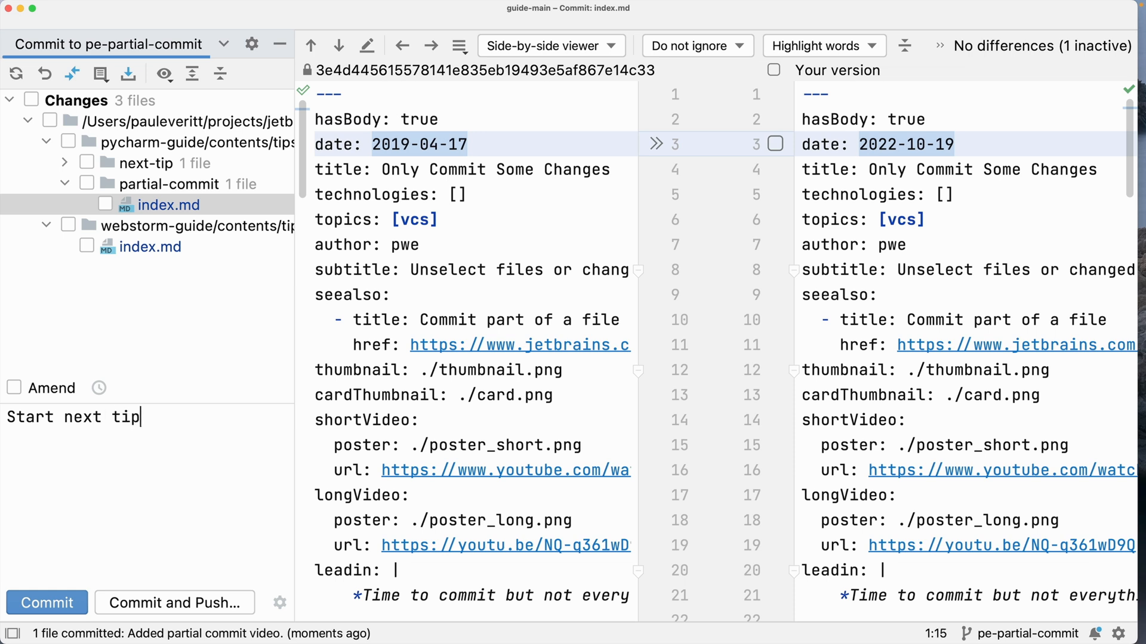
pyautogui.write('.')
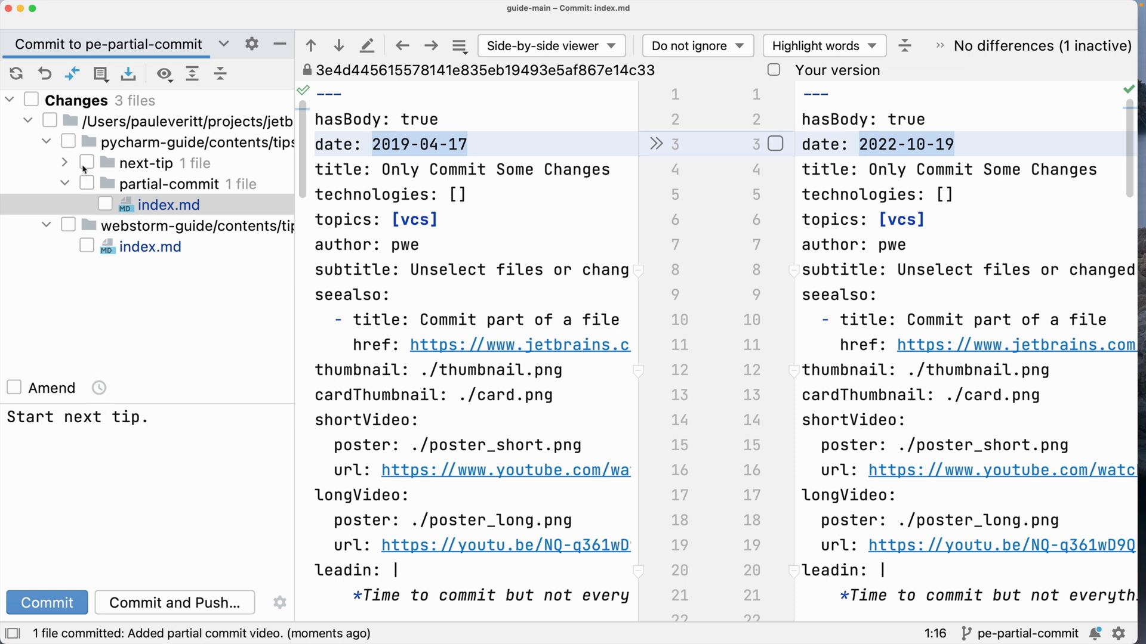
pyautogui.click(86, 162)
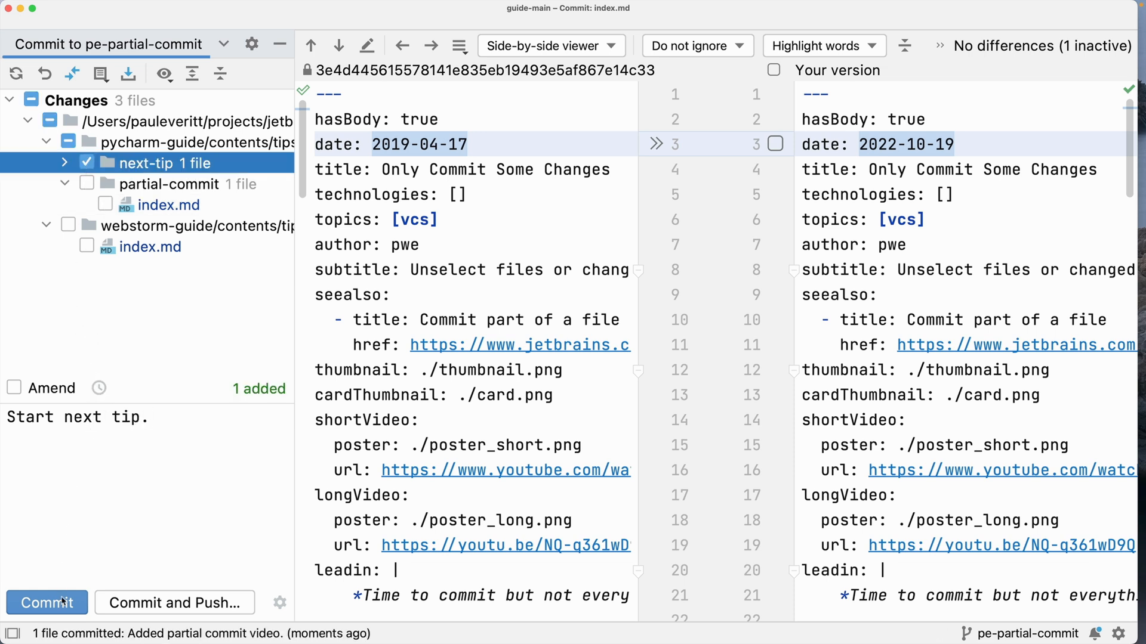
pyautogui.click(45, 601)
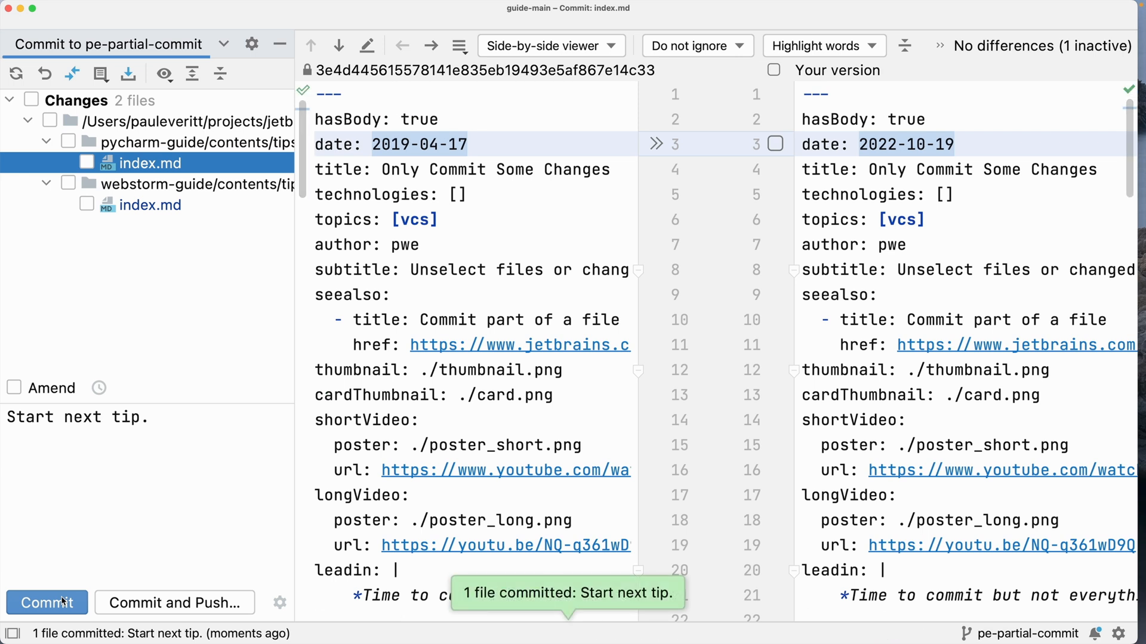
# Commit the WebStorm tip fix with the message 'Fix last week's tip.'.
pyautogui.write("Fix last week's tip.")
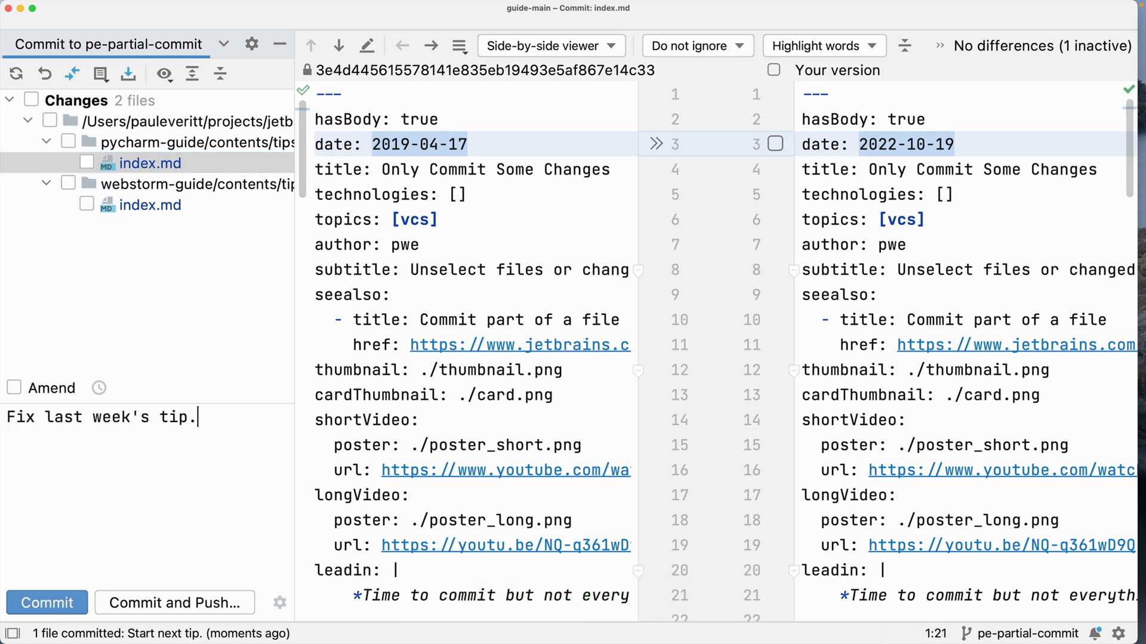
pyautogui.click(67, 205)
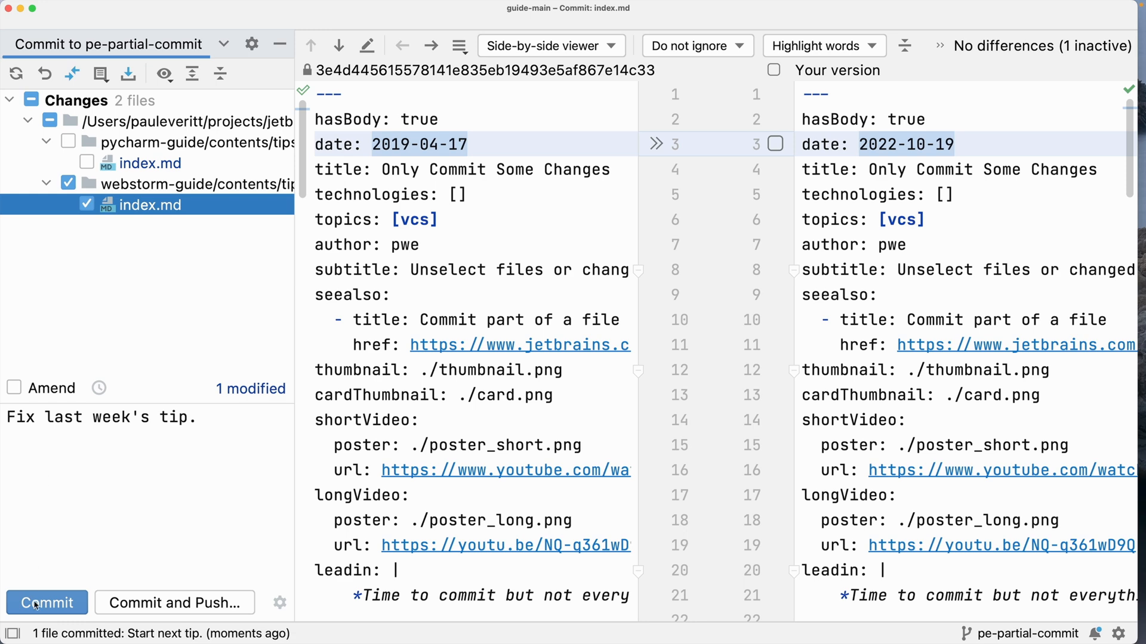
pyautogui.click(45, 603)
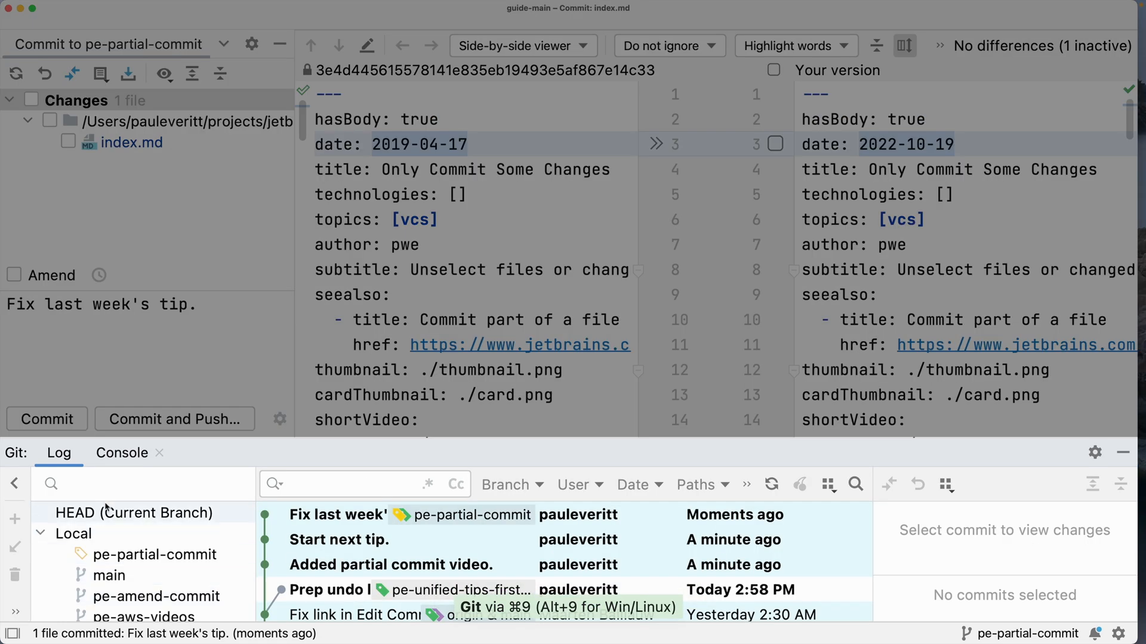
# Scroll the Git Console tab through the logged git add, reset and commit commands.
pyautogui.click(121, 453)
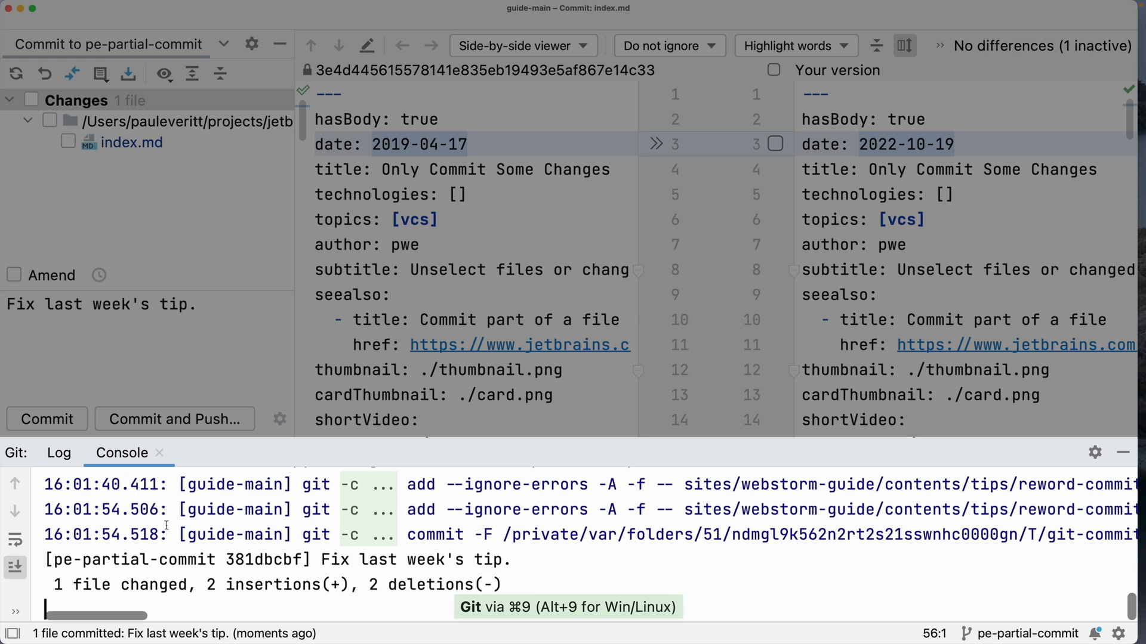
pyautogui.scroll(3)
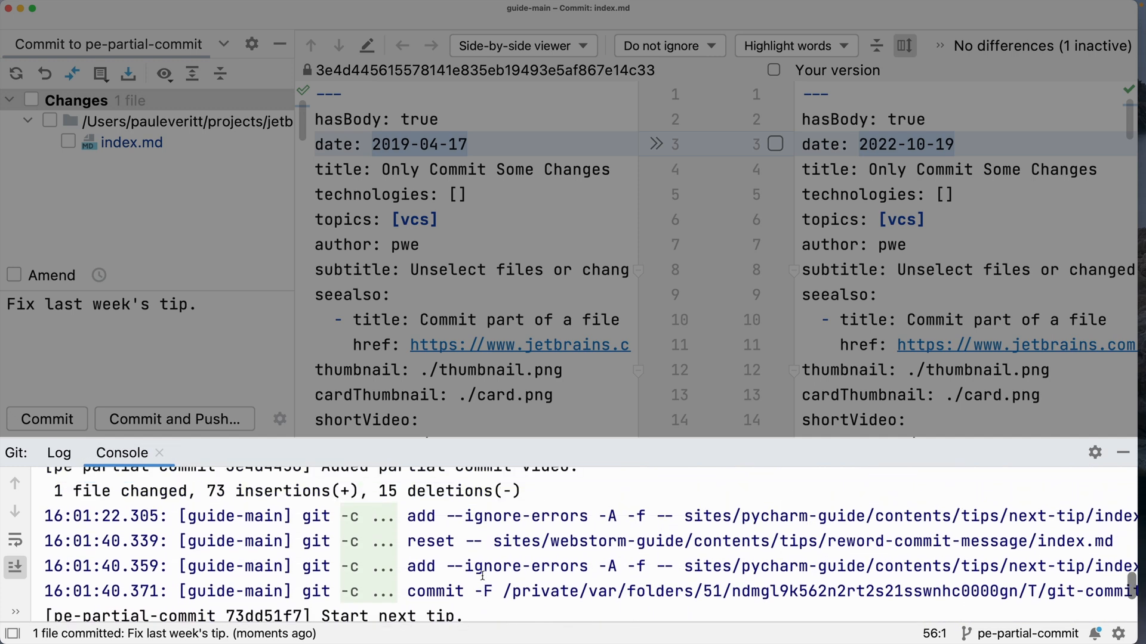
pyautogui.scroll(3)
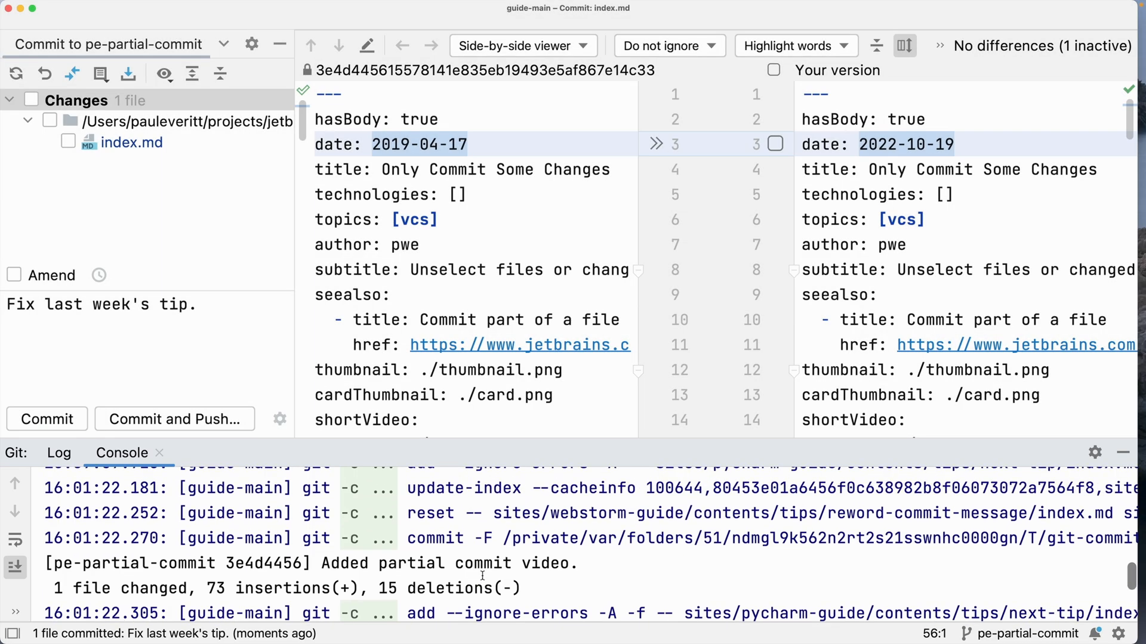